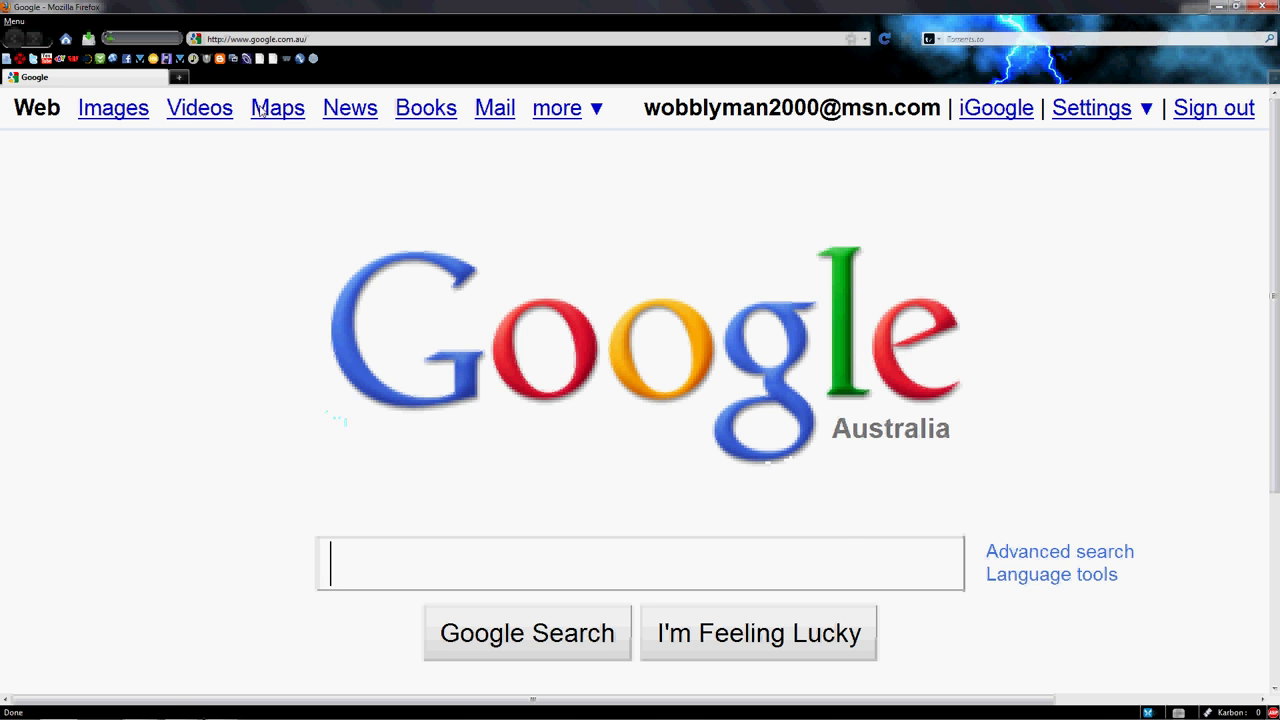
mouse_move(195, 72)
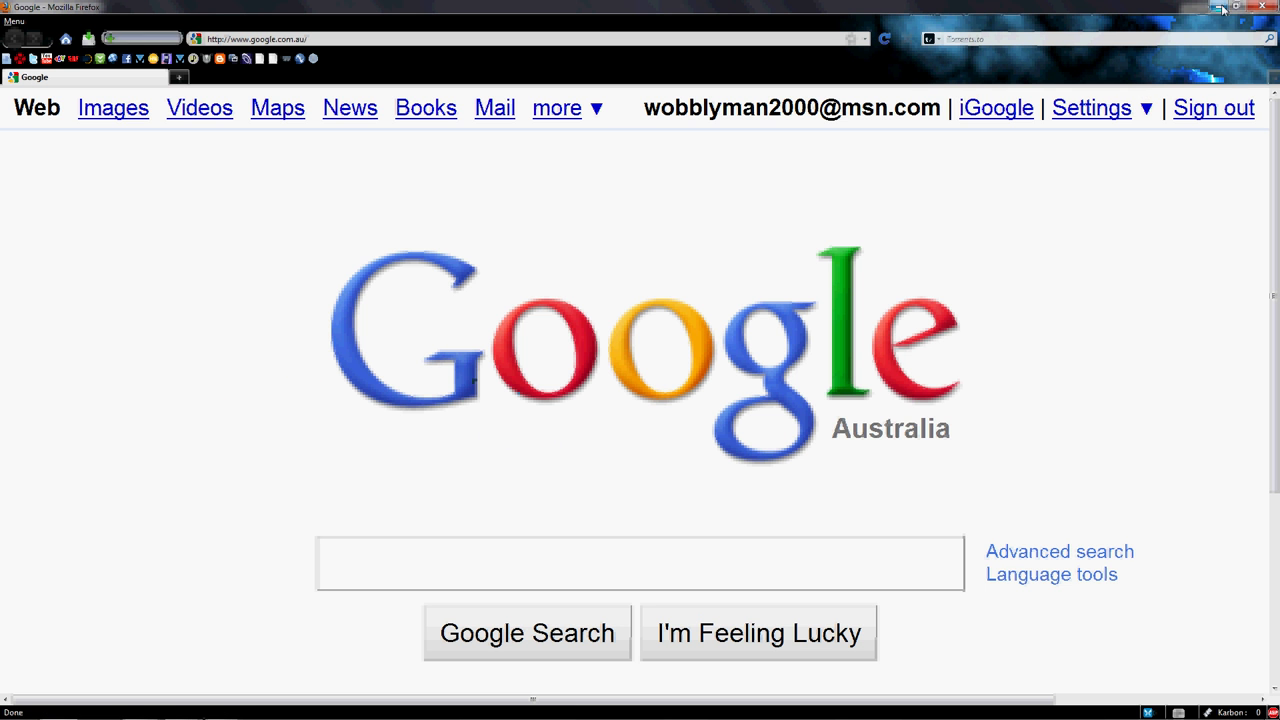
Step: Minimize Firefox to show the desktop and the RocketDock launcher
left_click(640, 562)
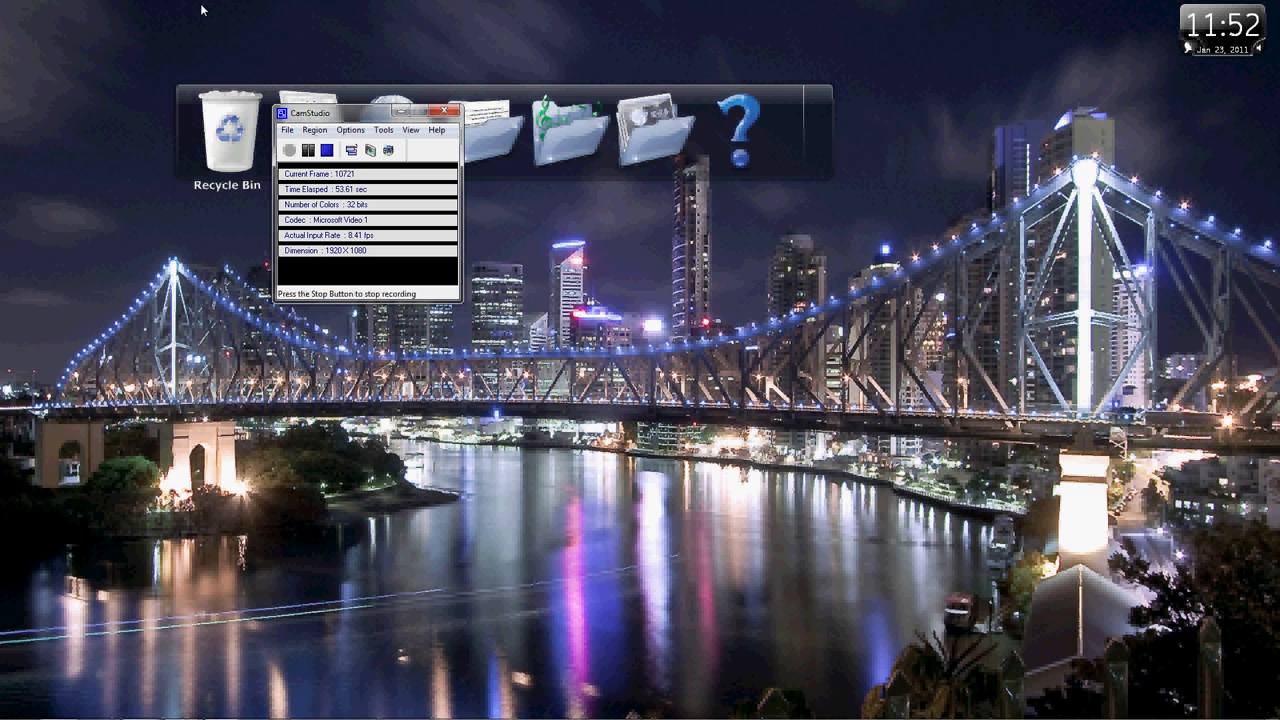
mouse_move(225, 65)
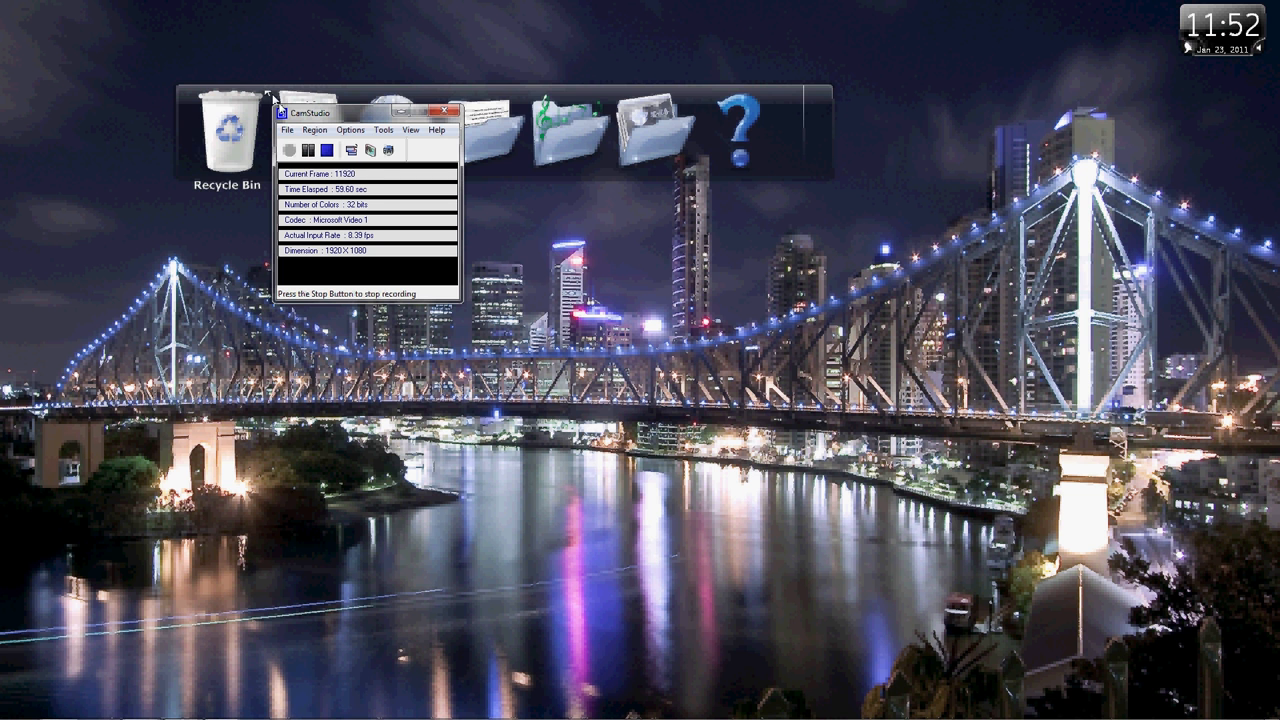
mouse_move(282, 10)
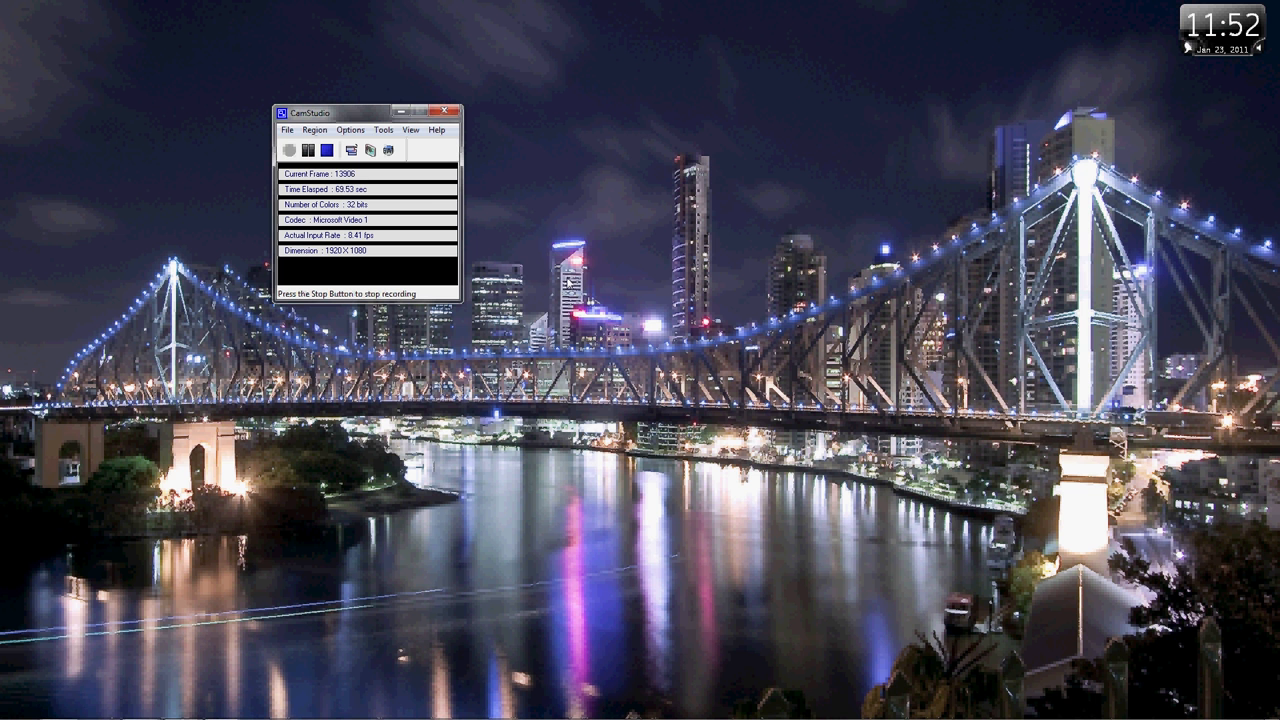
mouse_move(575, 204)
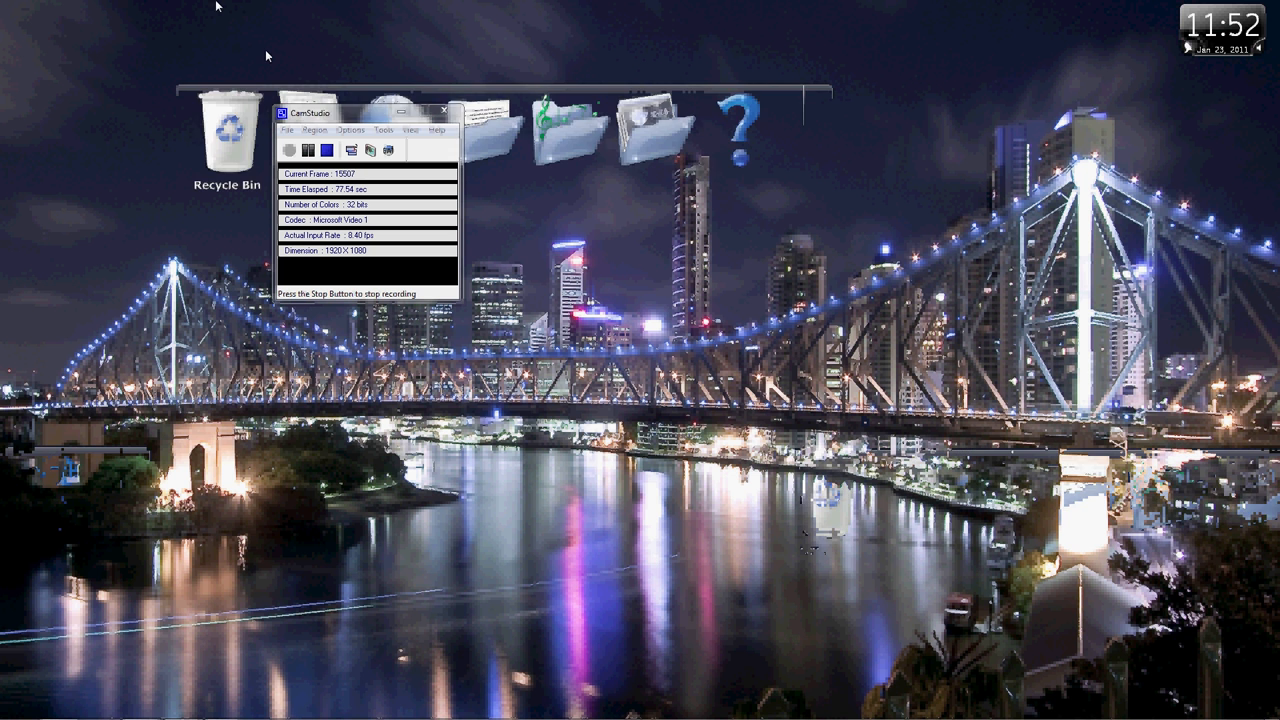
Step: Uncheck AutoHide in a dock item's right-click RocketDock menu
right_click(233, 135)
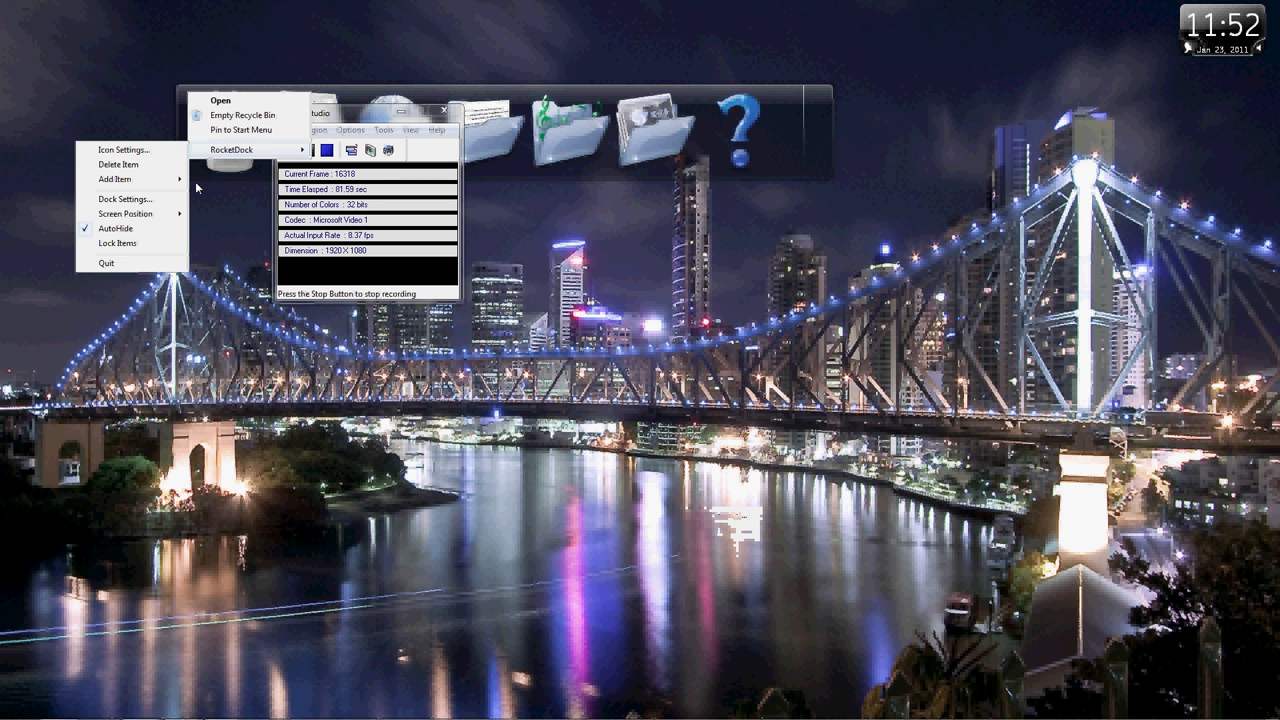
mouse_move(125, 214)
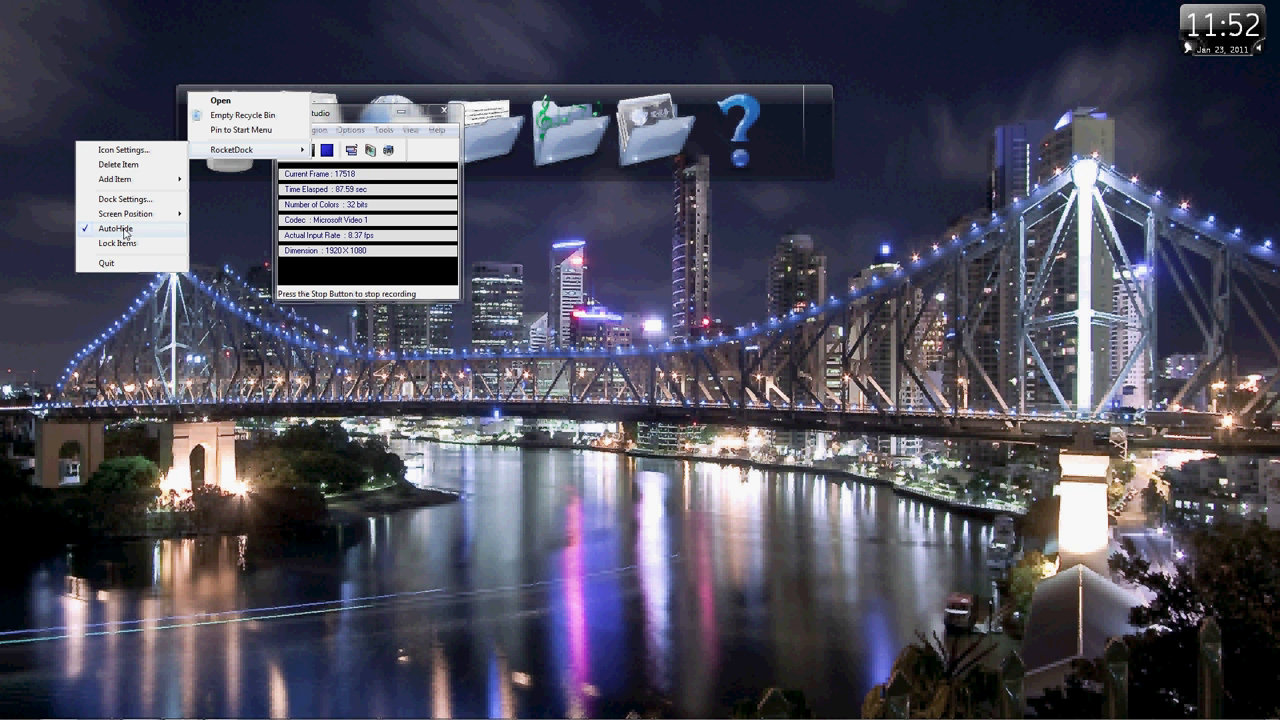
left_click(125, 199)
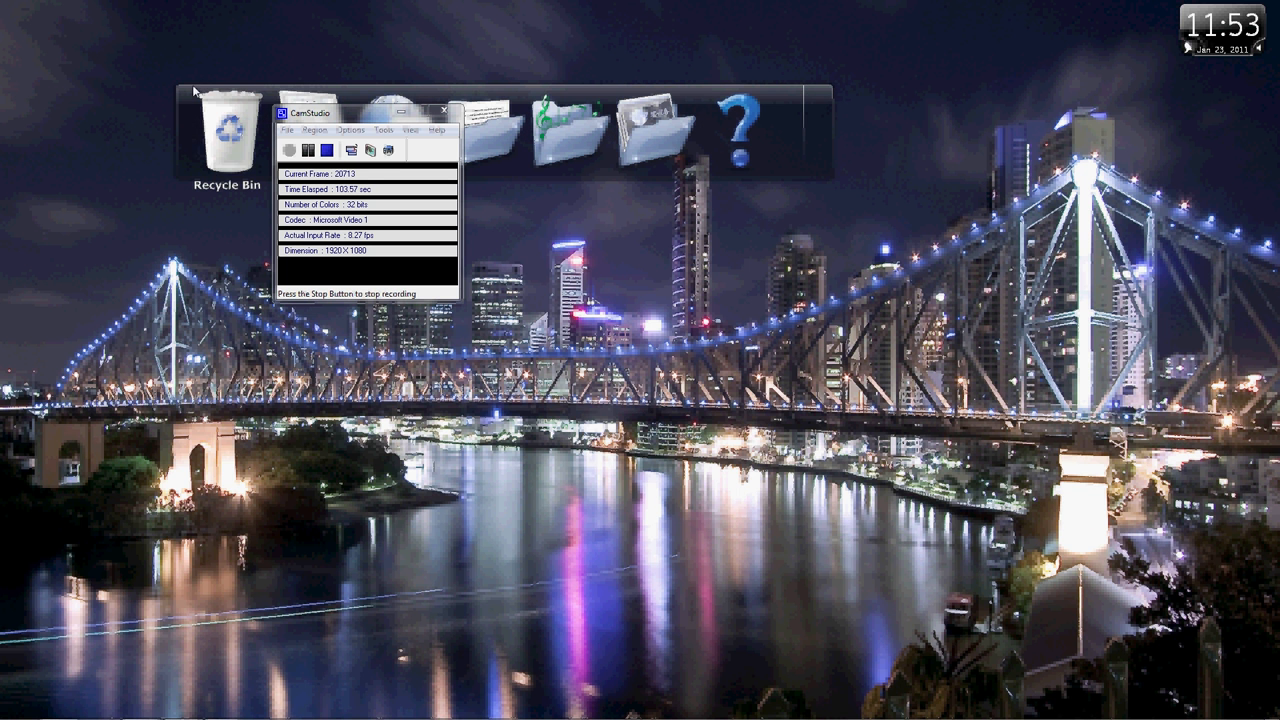
Step: Set the Nexus Dock's Z-Order to Always On Bottom from a dock item's menu
right_click(230, 143)
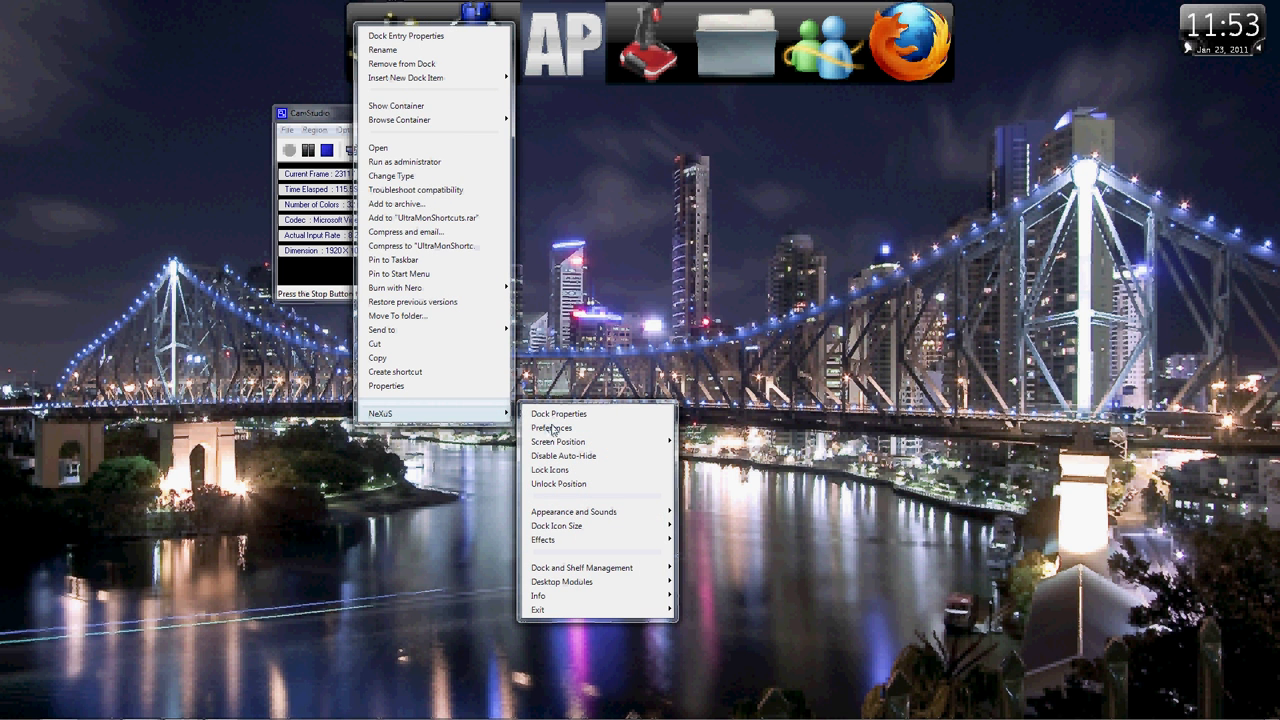
mouse_move(563, 456)
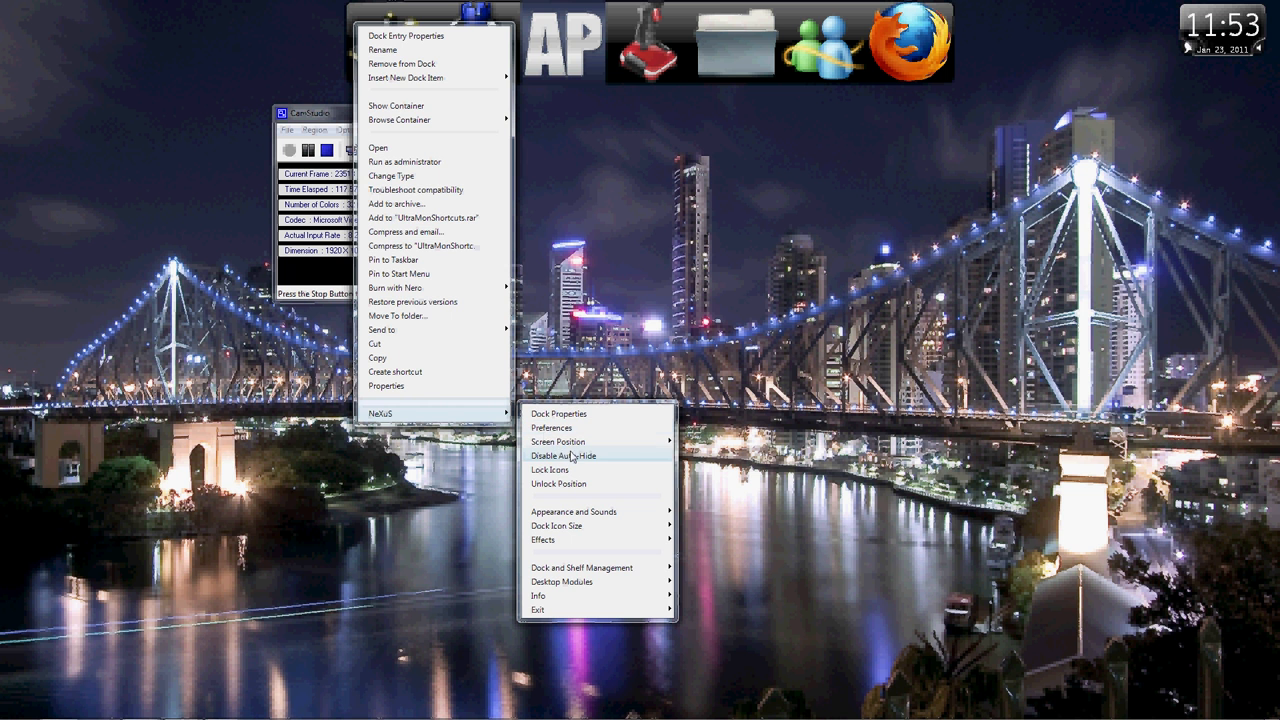
mouse_move(558, 441)
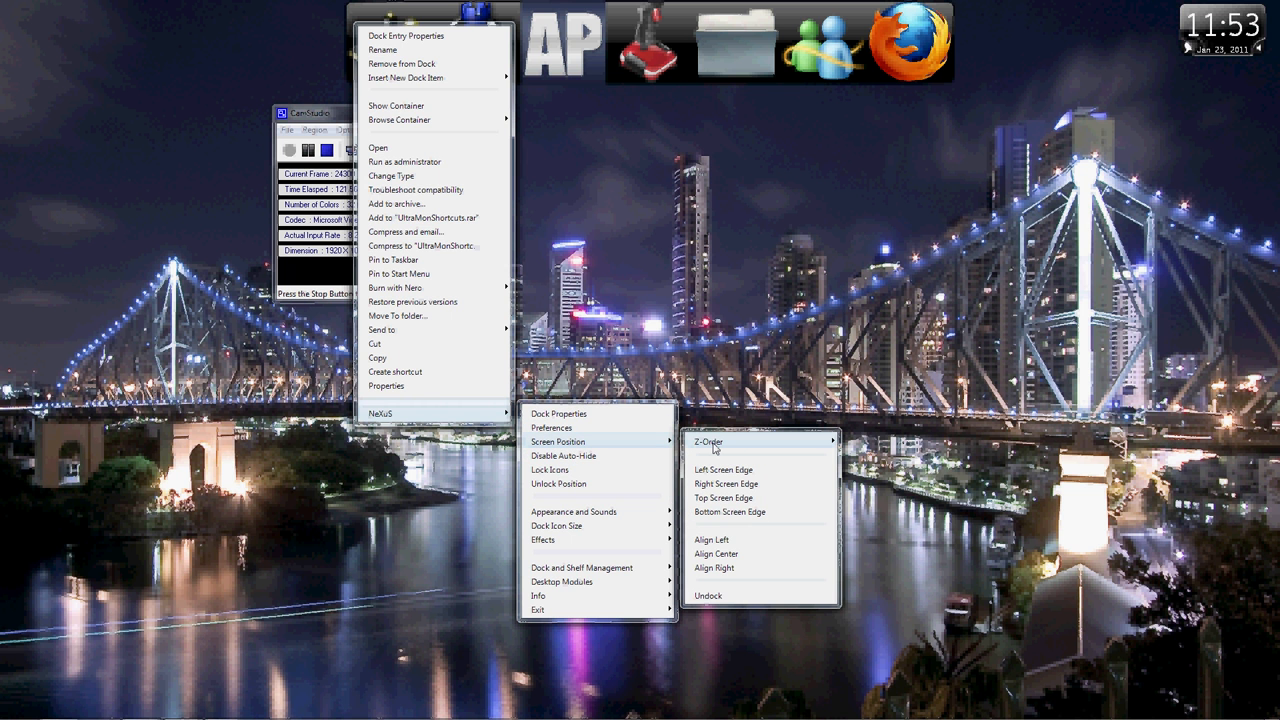
left_click(708, 441)
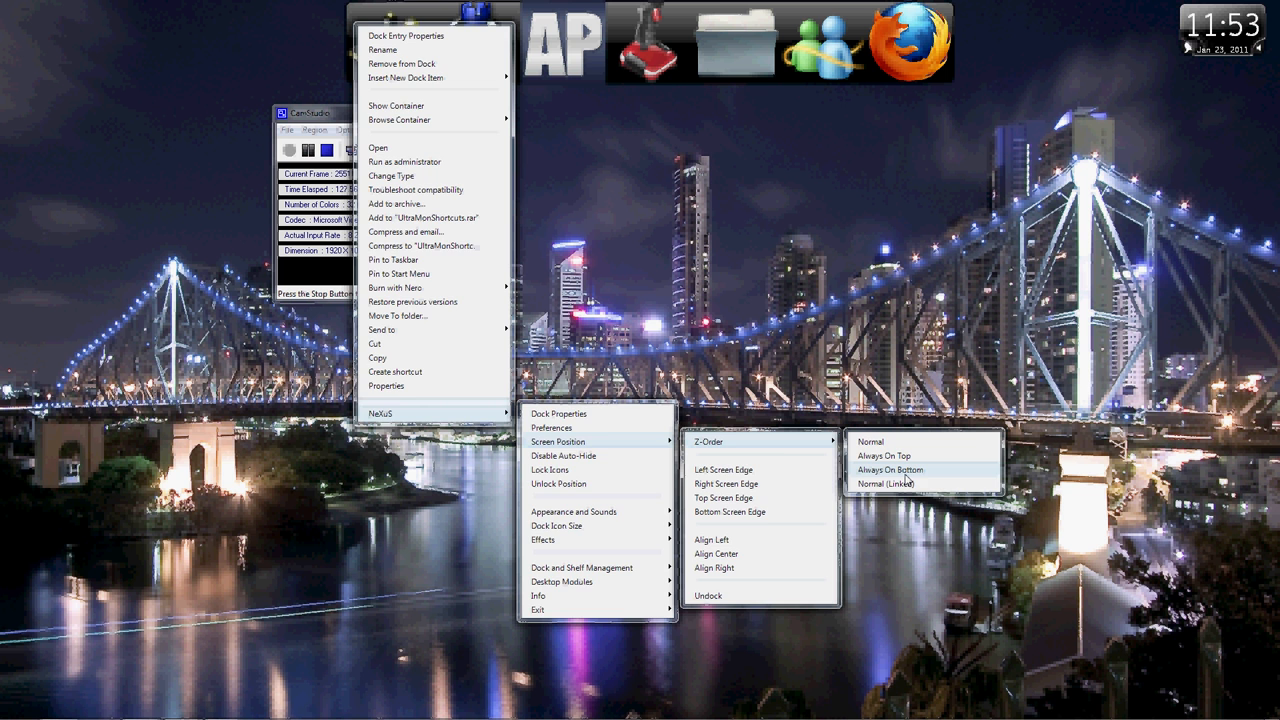
left_click(889, 470)
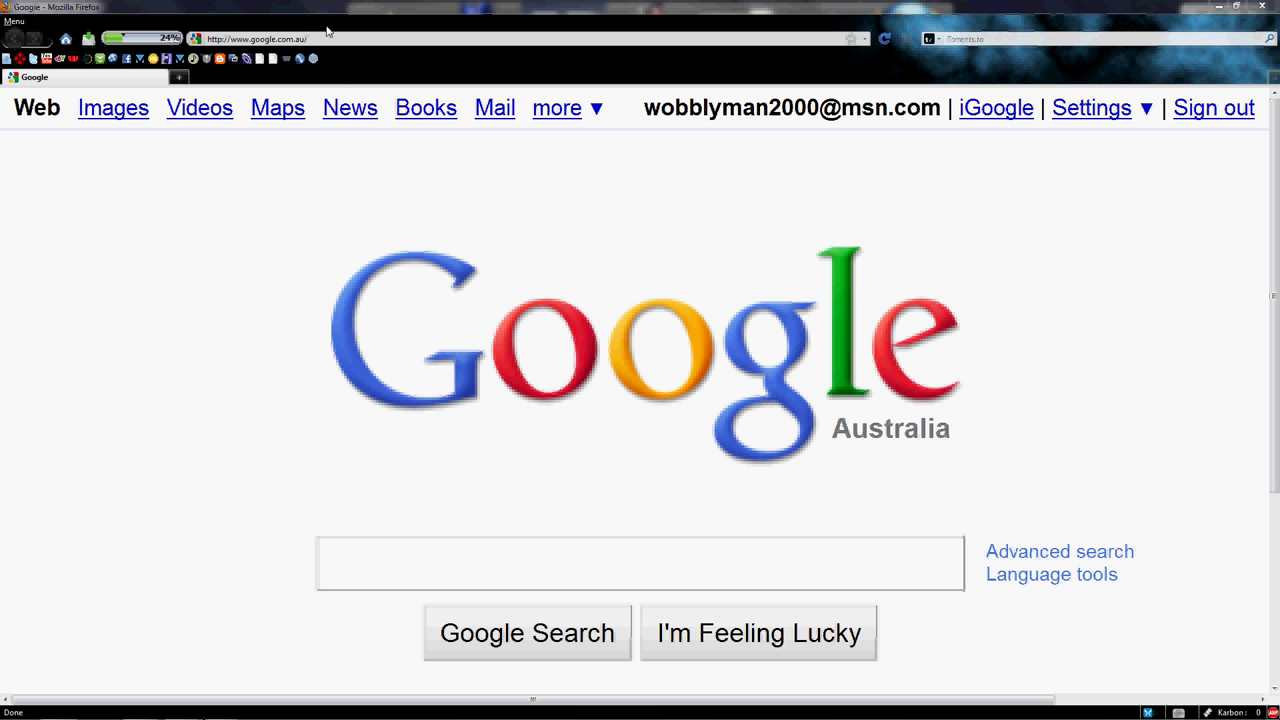
mouse_move(585, 229)
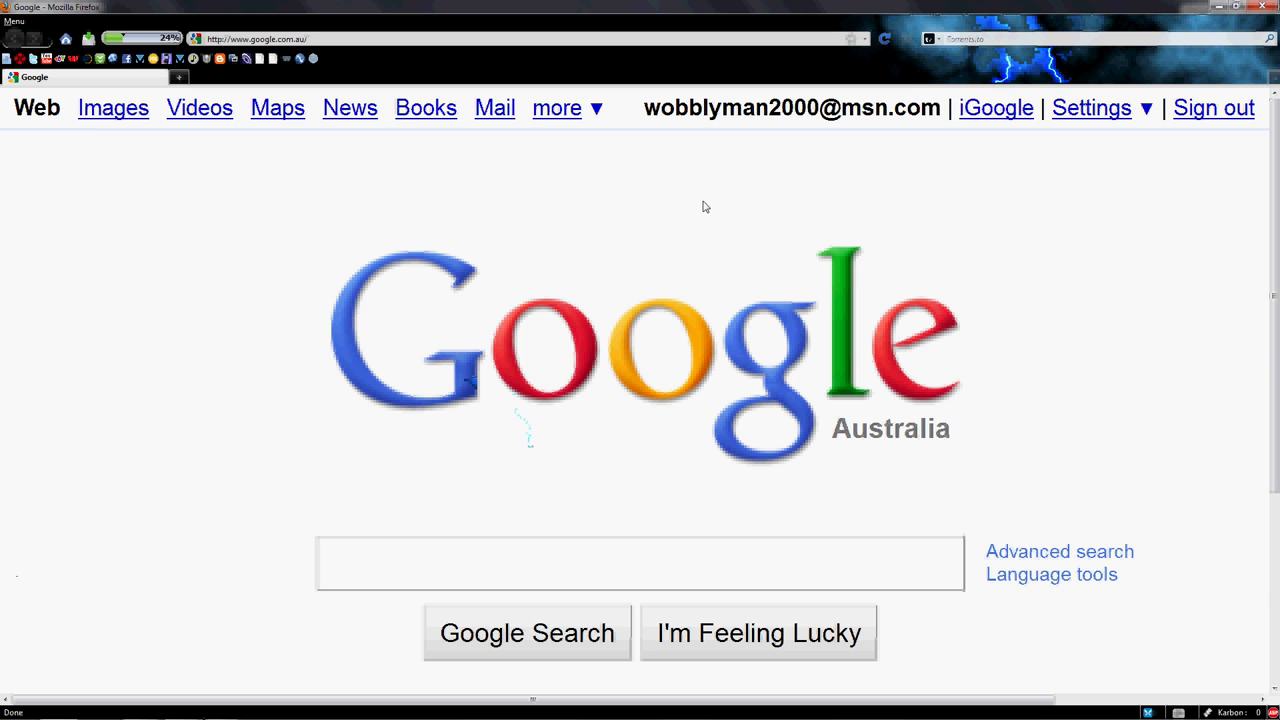
mouse_move(608, 257)
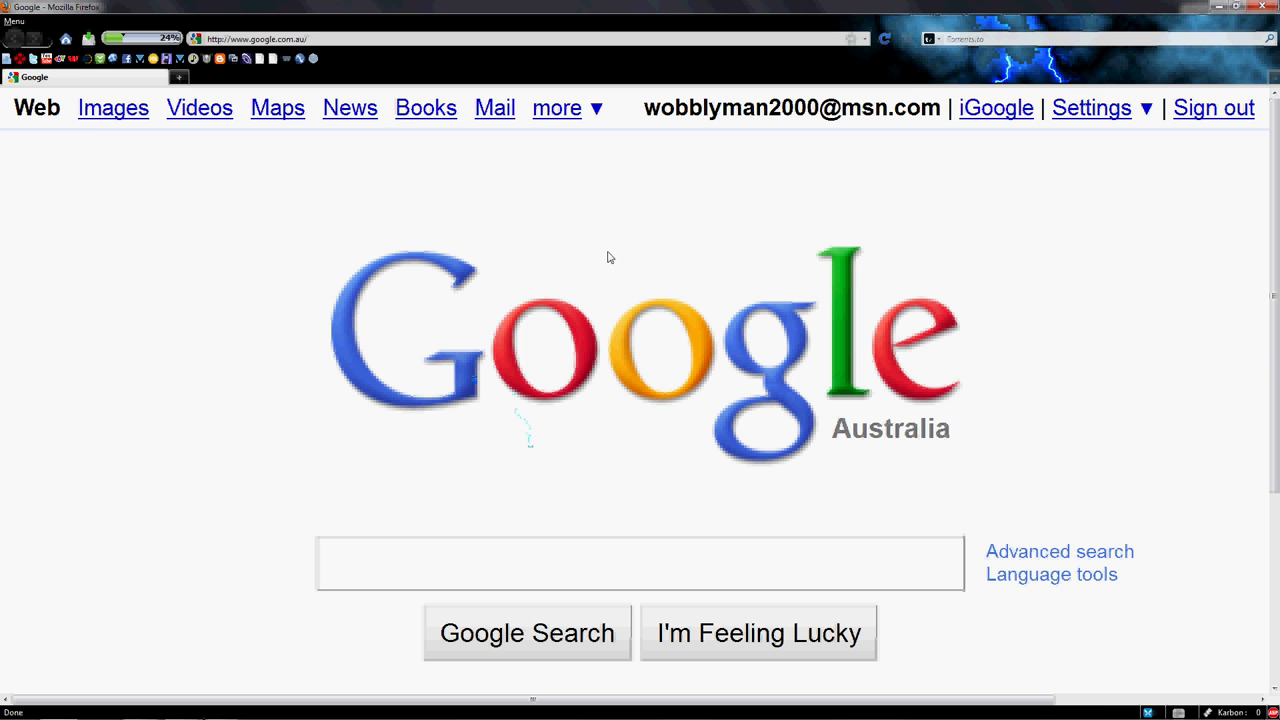
mouse_move(591, 238)
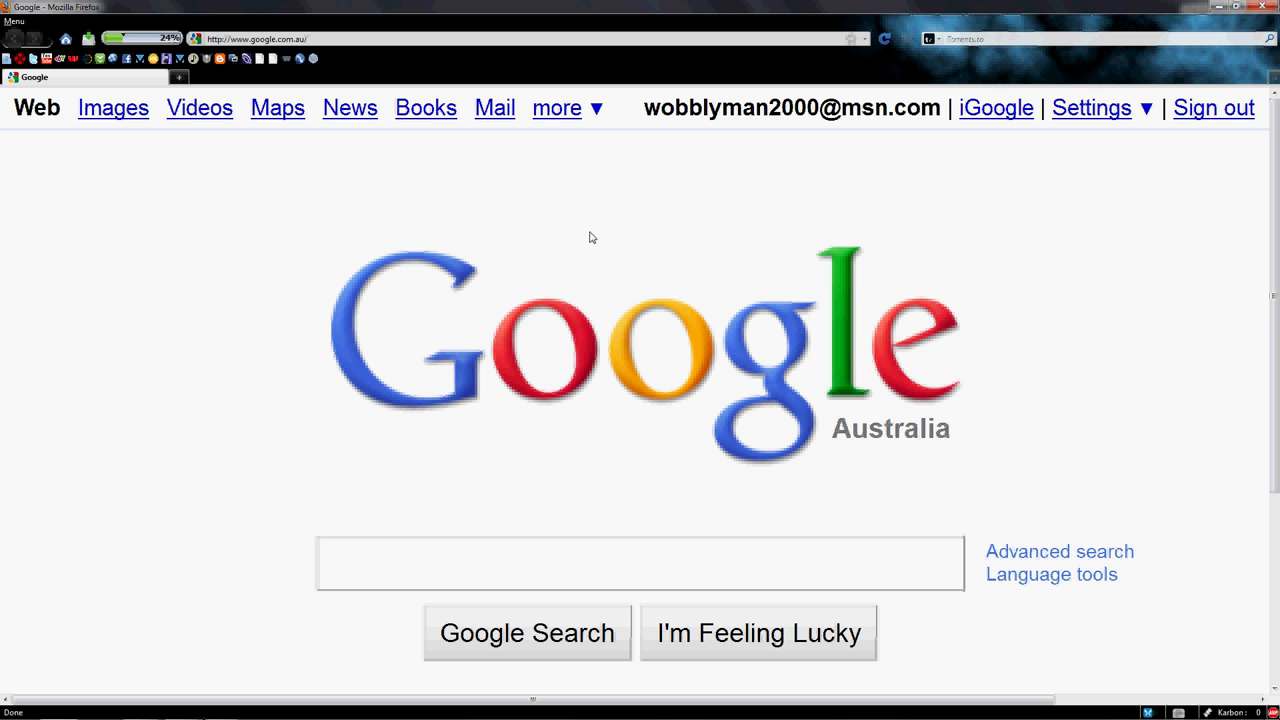
mouse_move(500, 139)
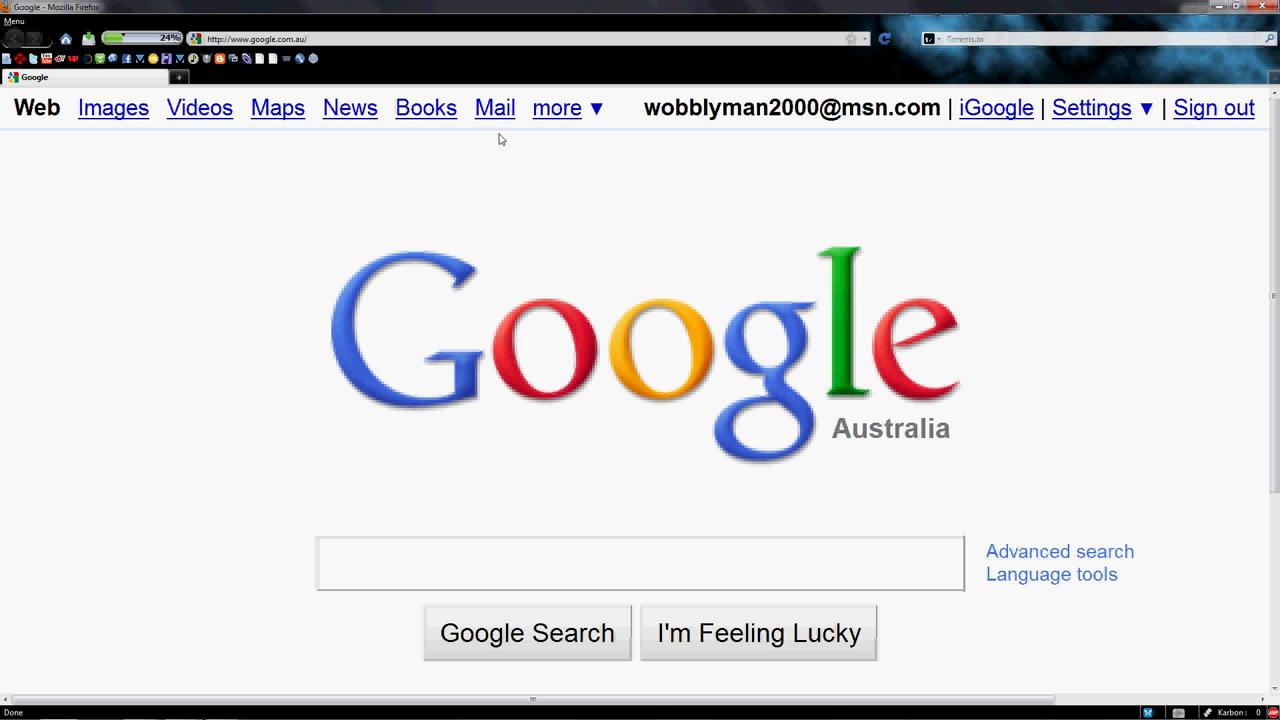
mouse_move(477, 148)
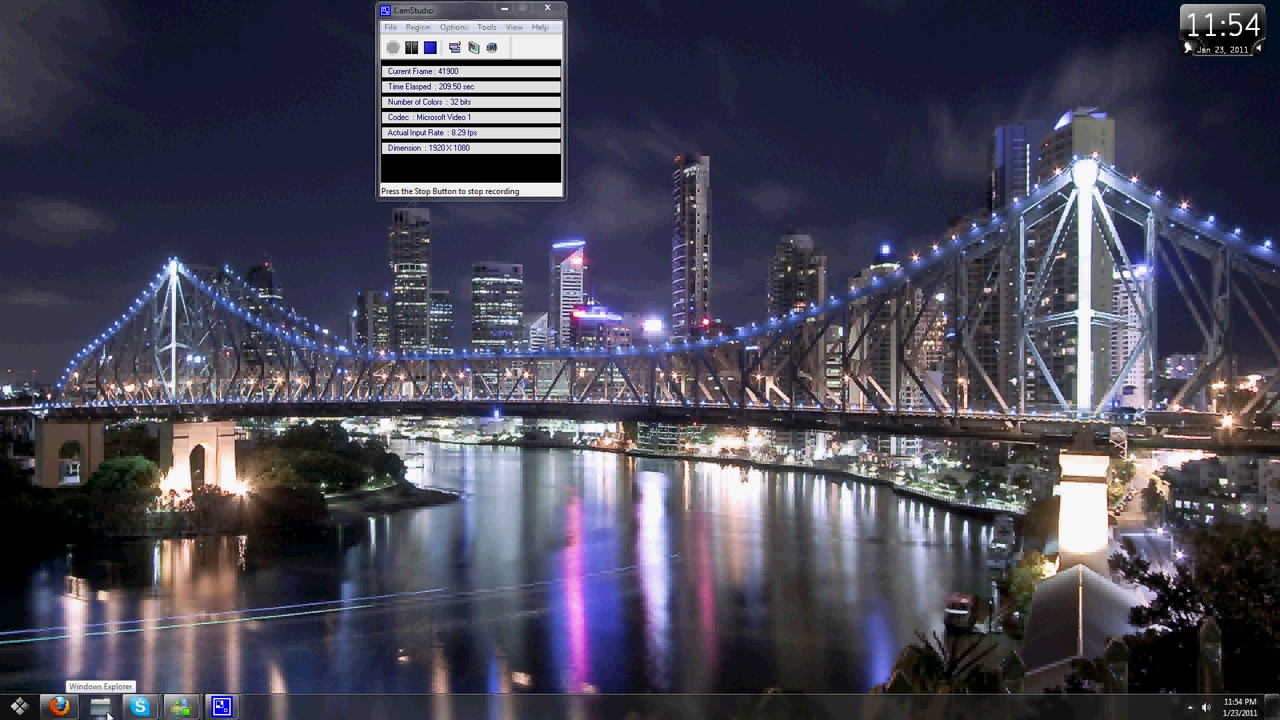
Step: Open the Explorer Libraries window from the taskbar
left_click(99, 711)
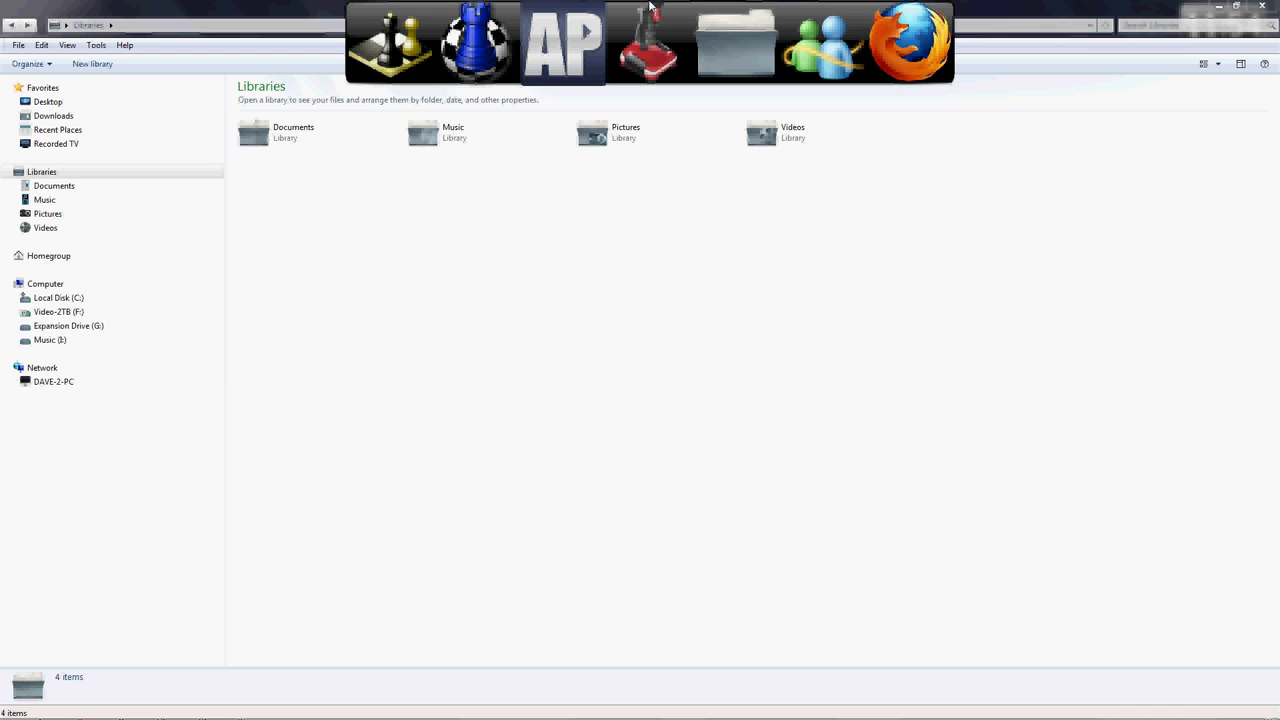
mouse_move(645, 10)
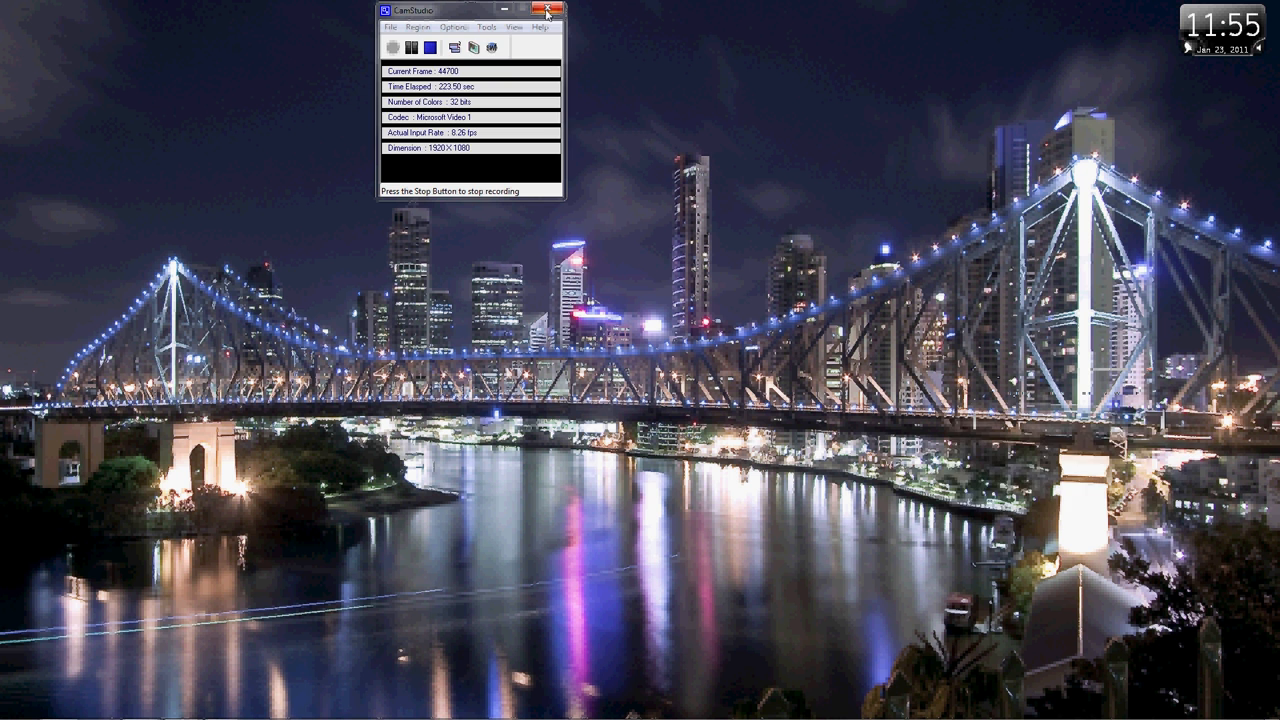
left_click(546, 10)
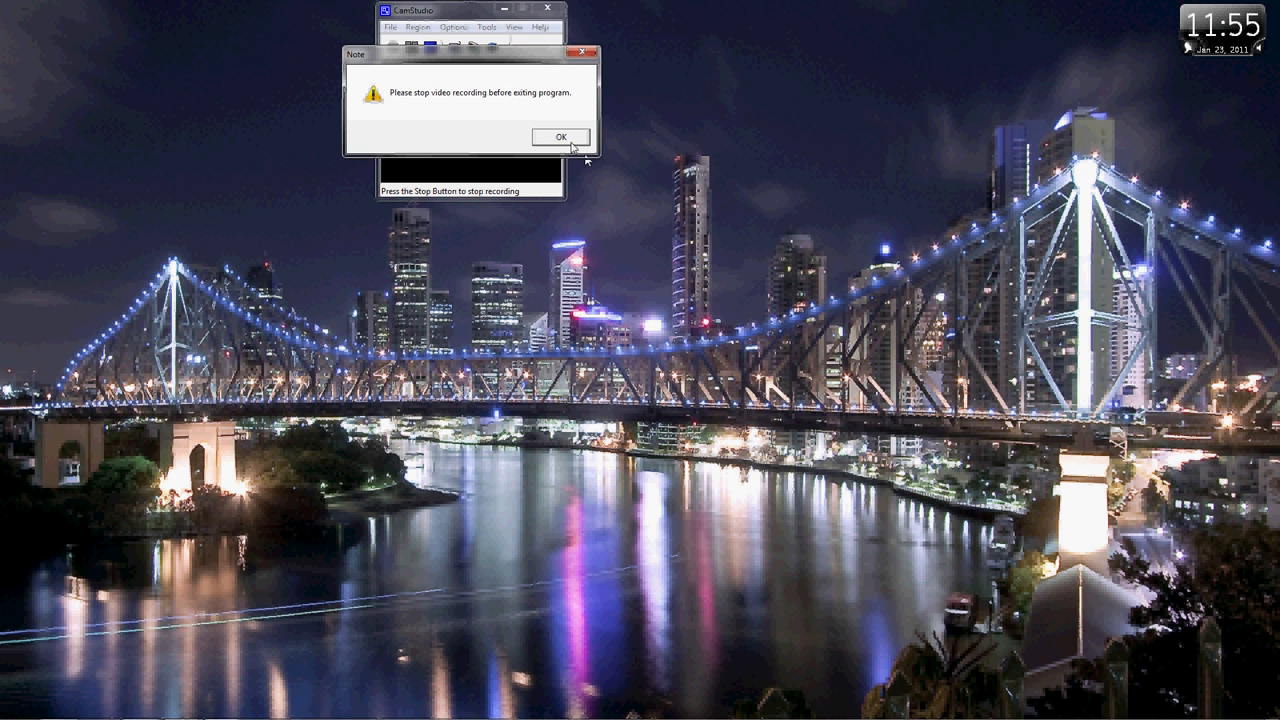
left_click(560, 137)
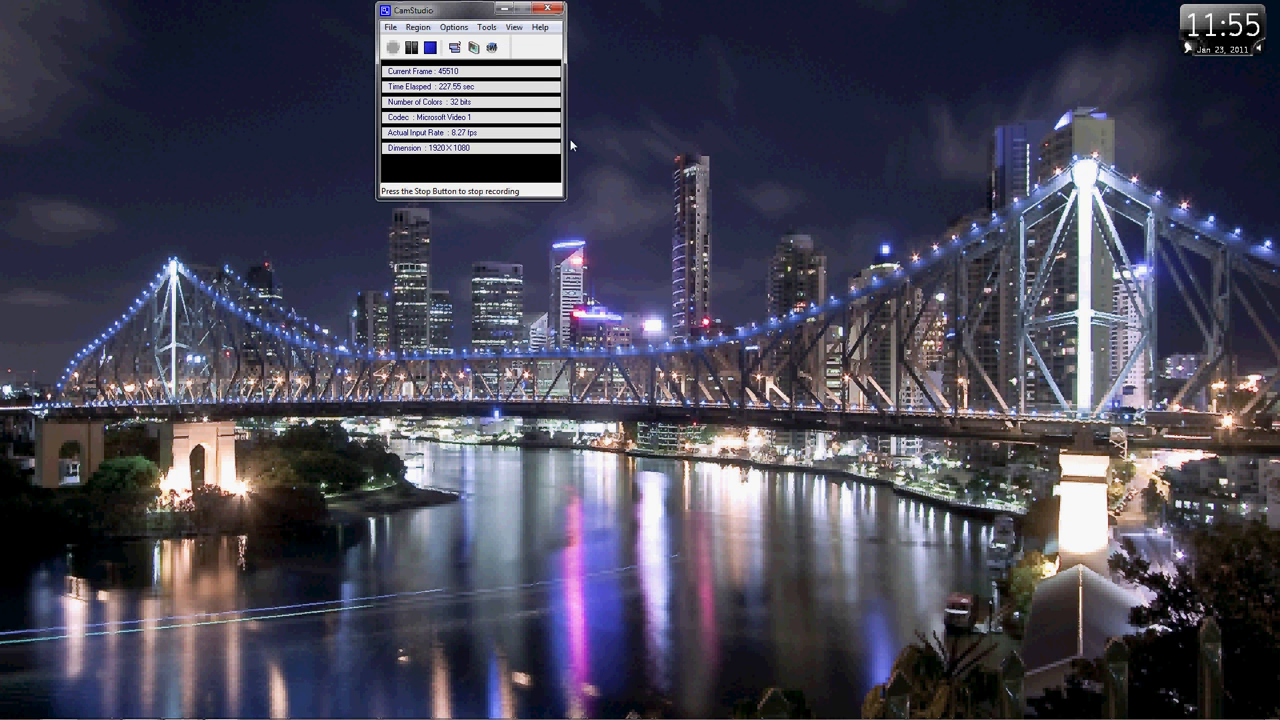